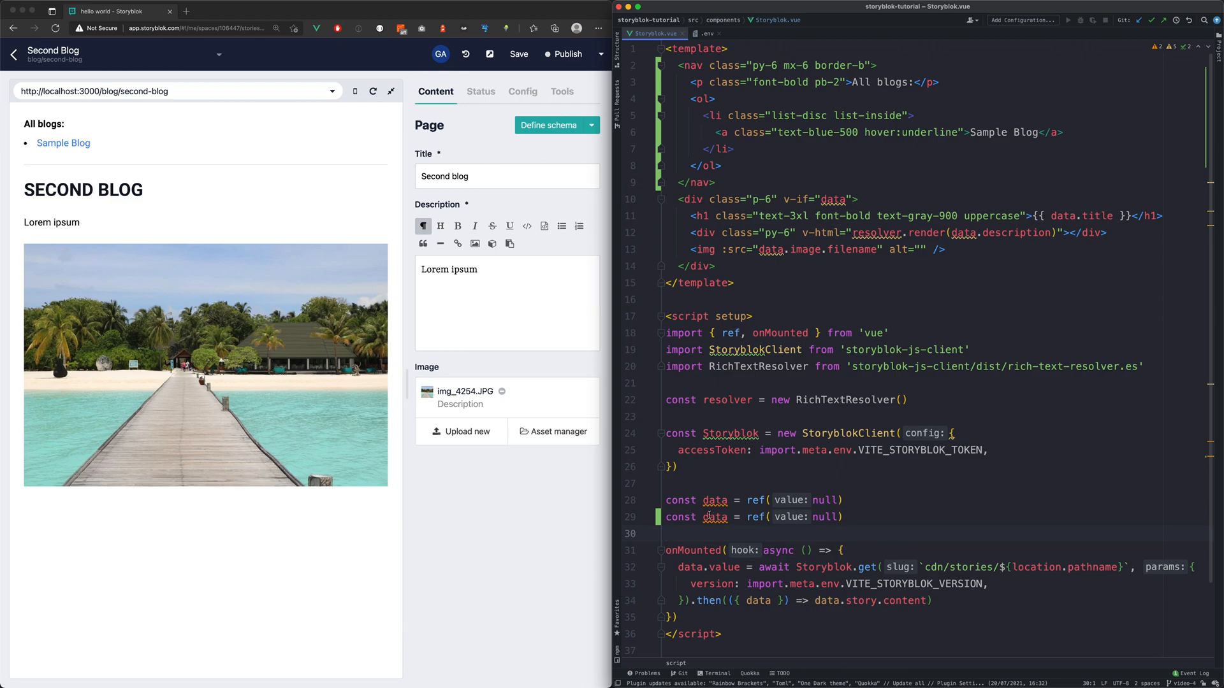
# Step: Name the duplicated ref 'blogs' and replace its null initial value with { }
pyautogui.write('blogs')
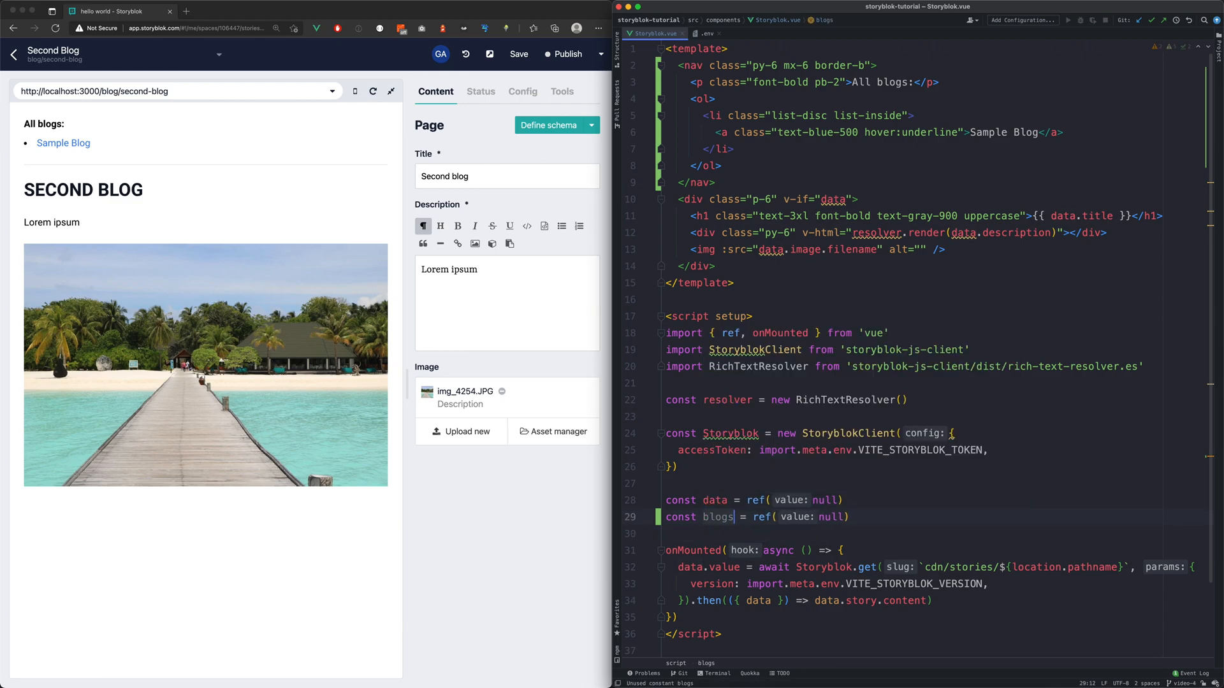
pyautogui.doubleClick(833, 517)
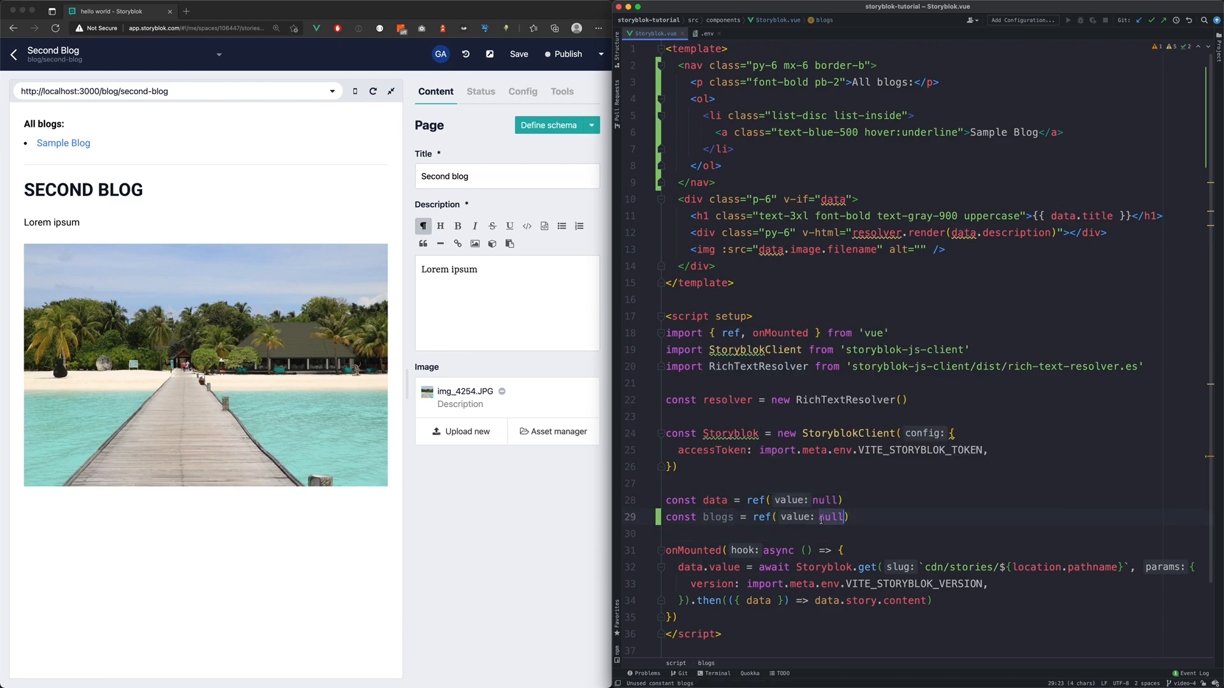
pyautogui.write('{ }')
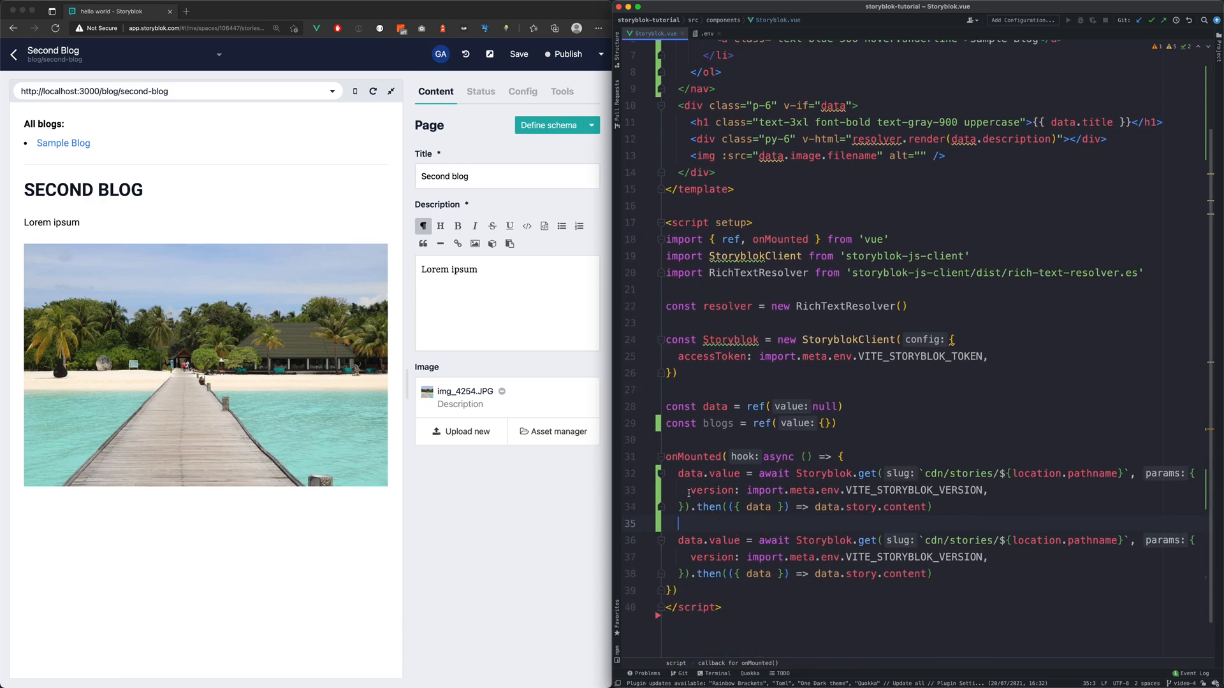
# Step: Point the duplicated fetch at blogs.value, drop the story content part, and add <pre>{{ blogs }}</pre>
pyautogui.write('blogs')
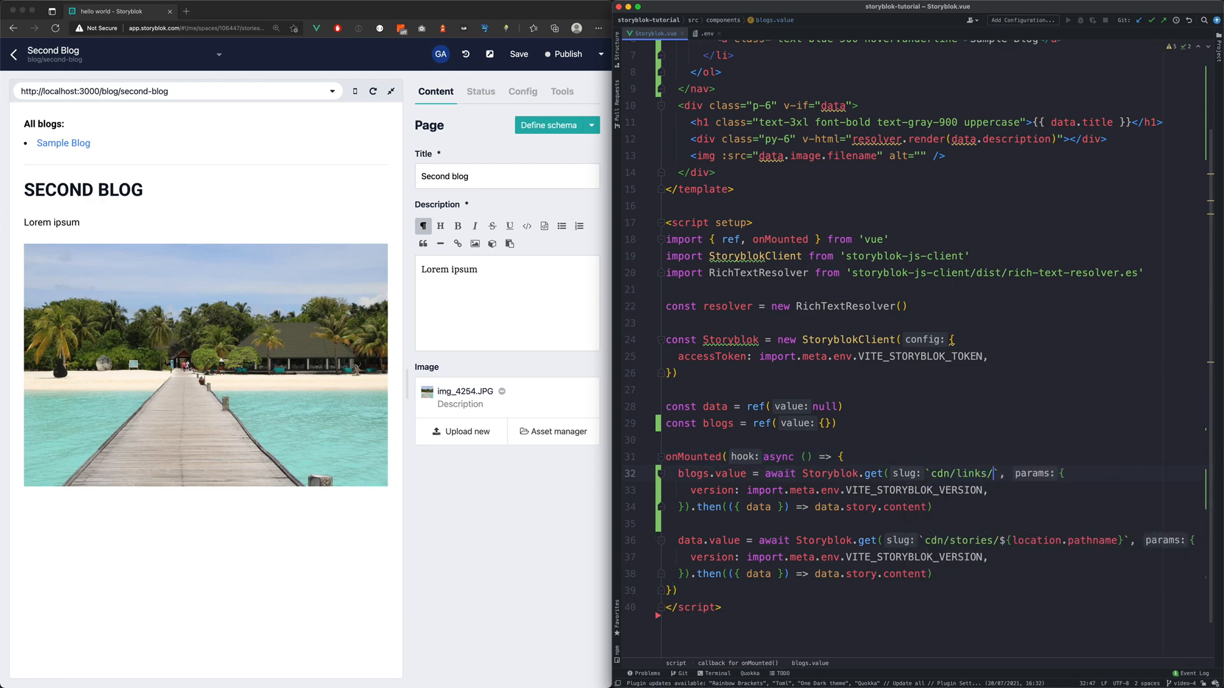
pyautogui.doubleClick(911, 507)
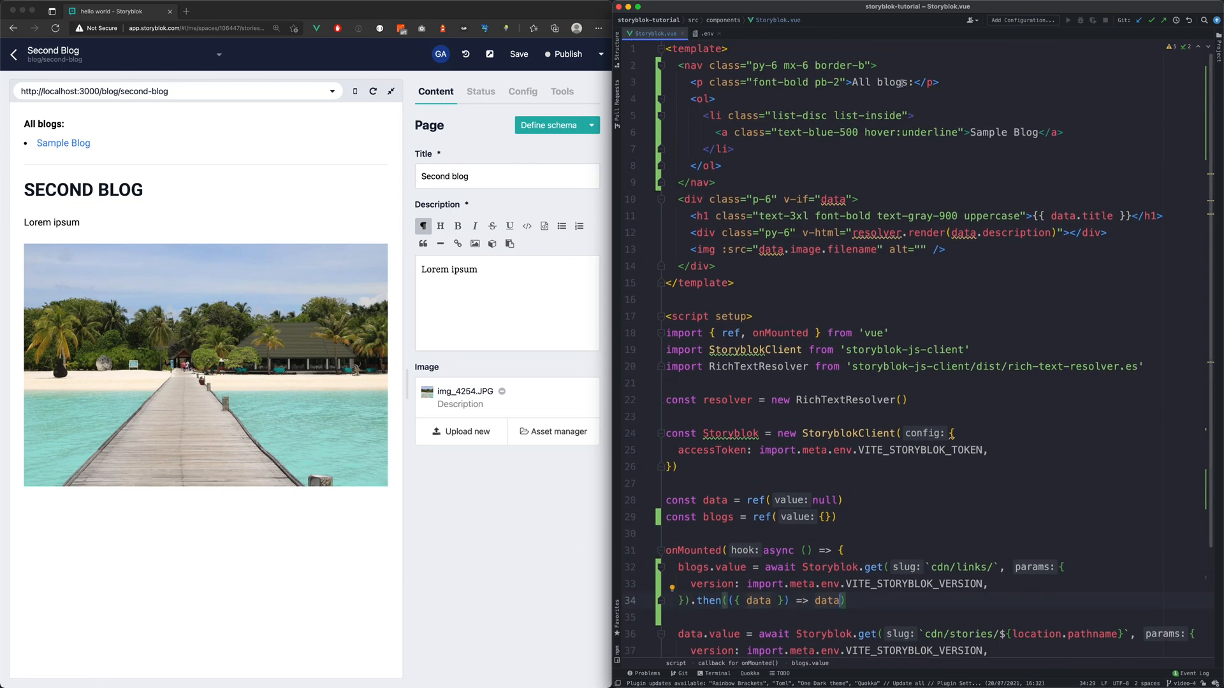
pyautogui.write('<pre>{{ blogs }}</pre>')
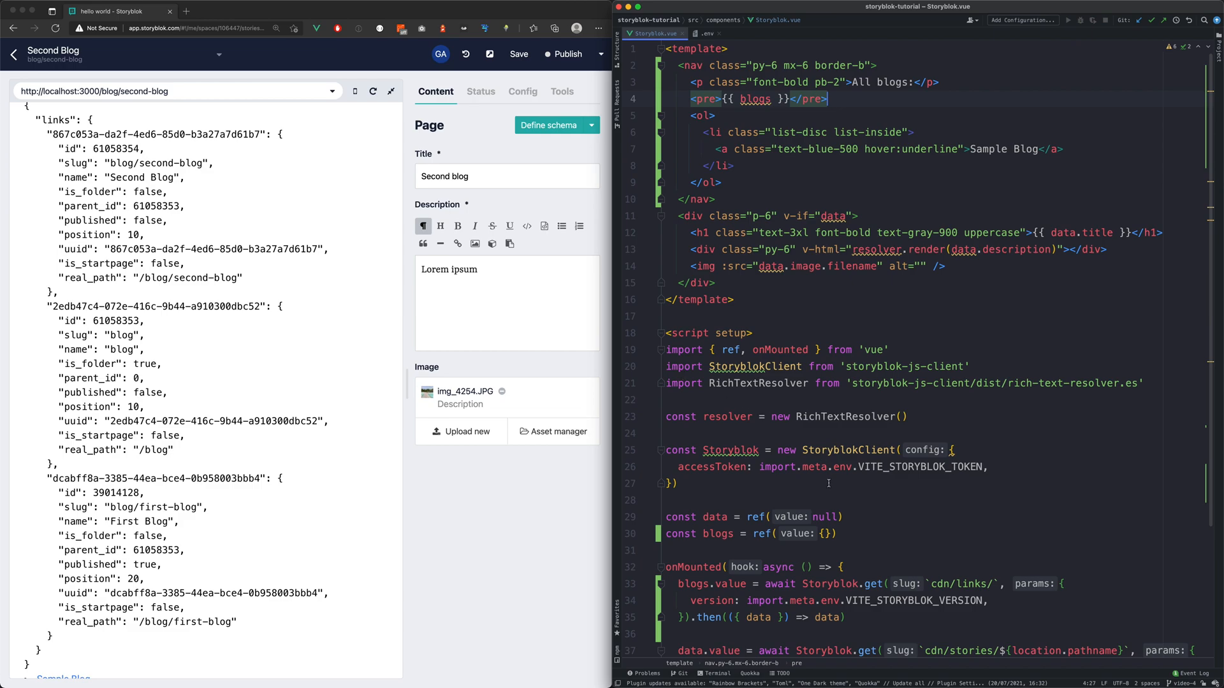
# Step: Scroll the preview to inspect the links JSON listing Second Blog, the blog folder and First Blog
pyautogui.scroll(-3)
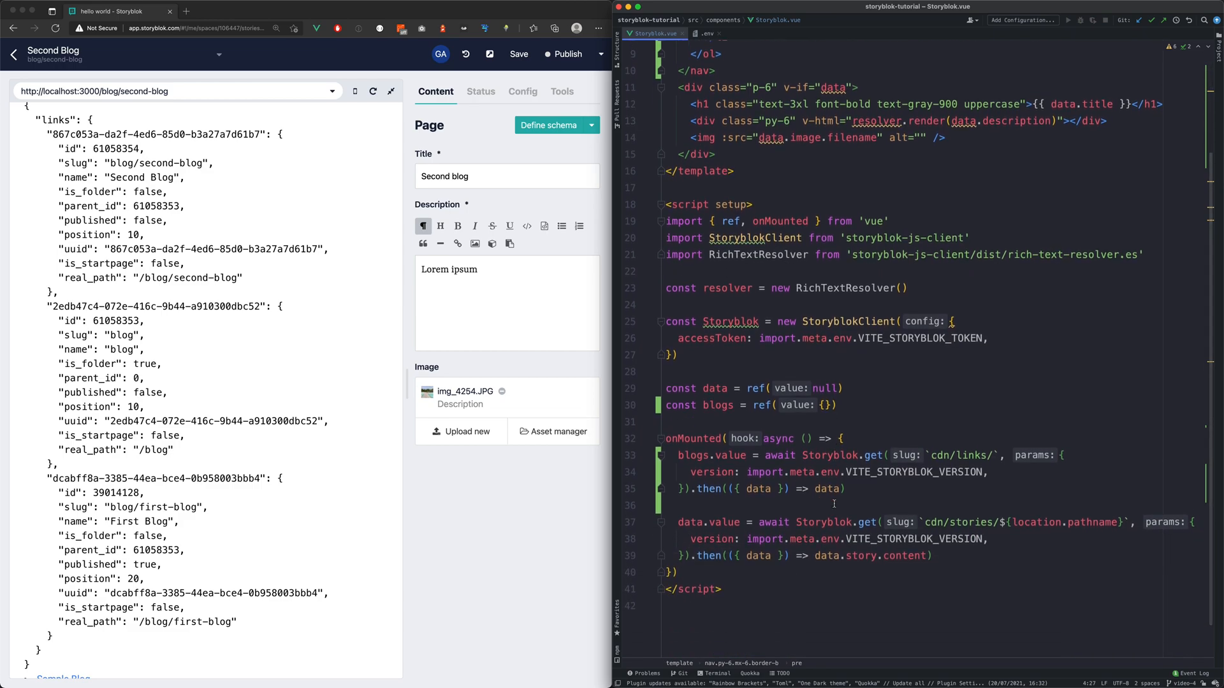
# Step: Add starts_with: 'blog/' to the request params and return data.links from the response
pyautogui.write('s')
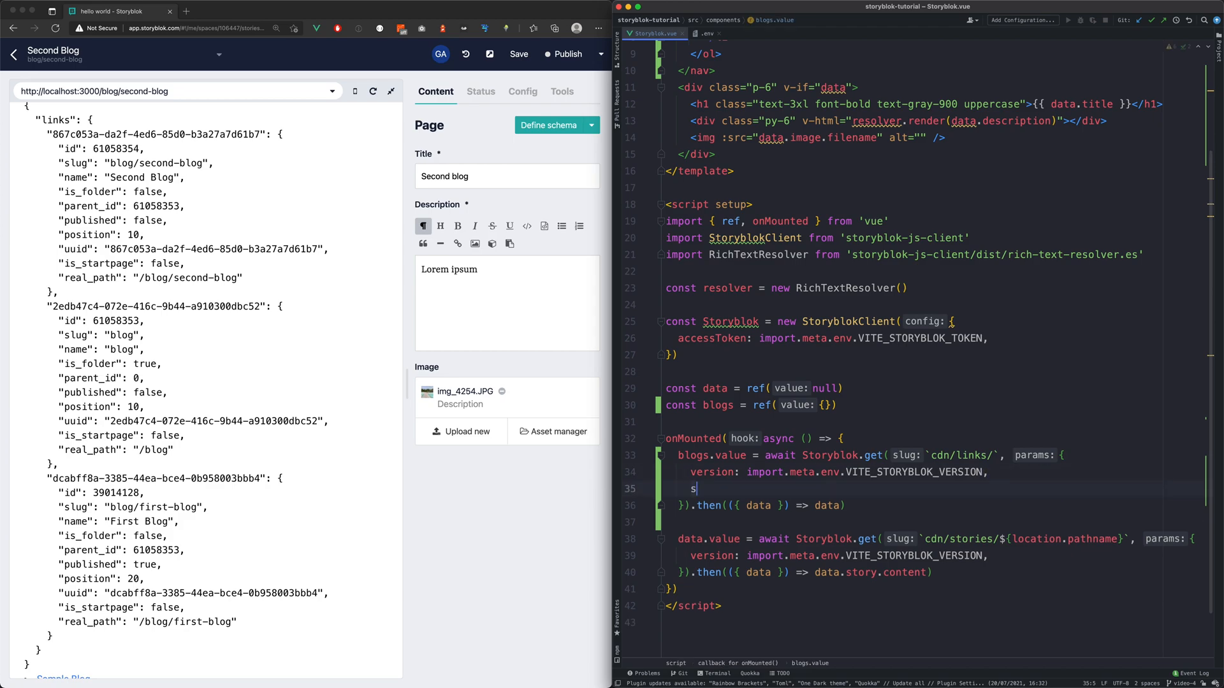
pyautogui.write('tarts_w')
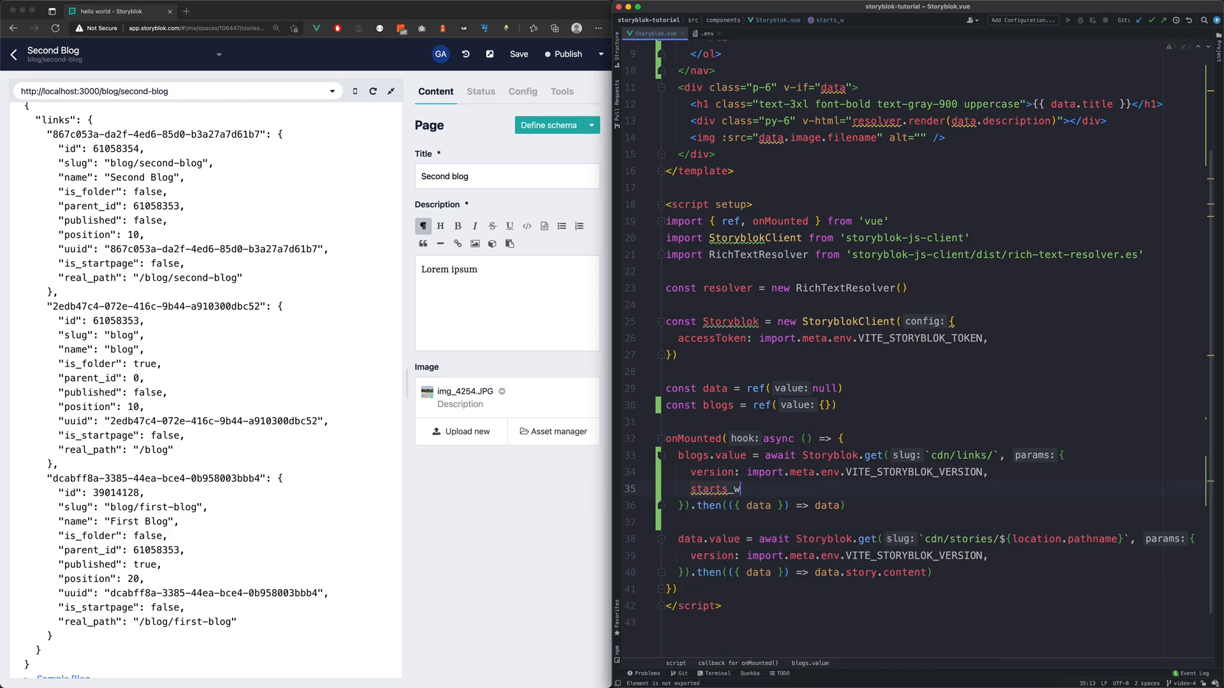
pyautogui.write('ith:')
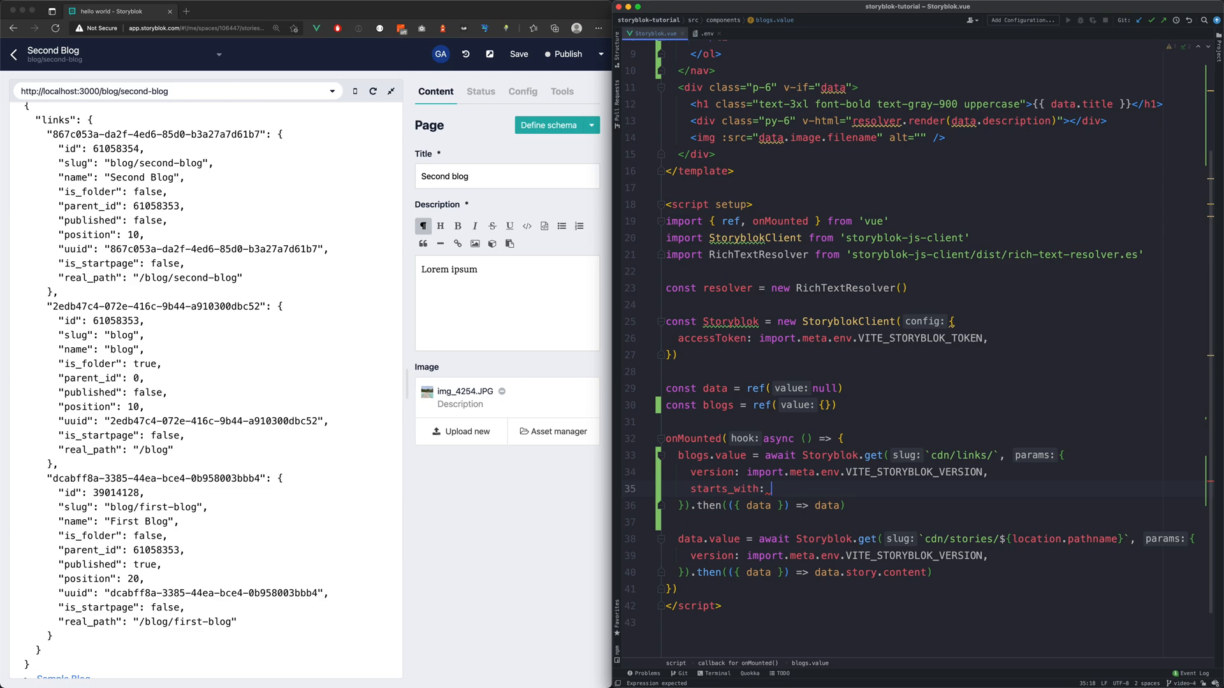
pyautogui.write("'blog/',")
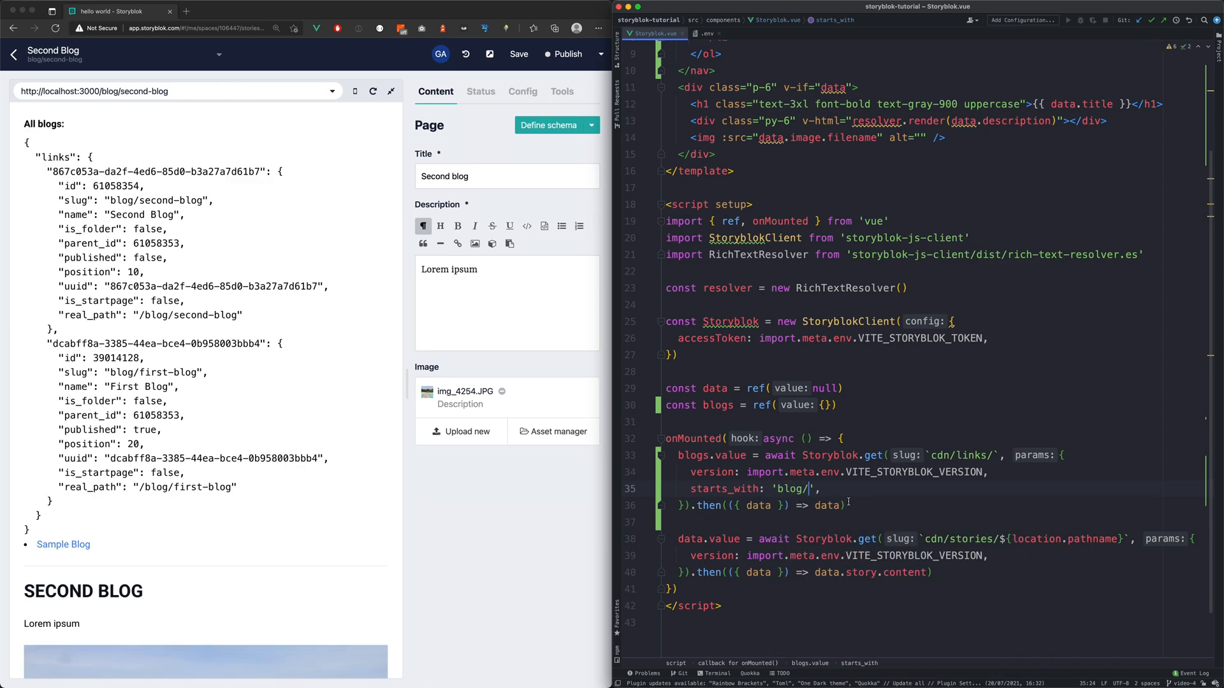
pyautogui.write('.links')
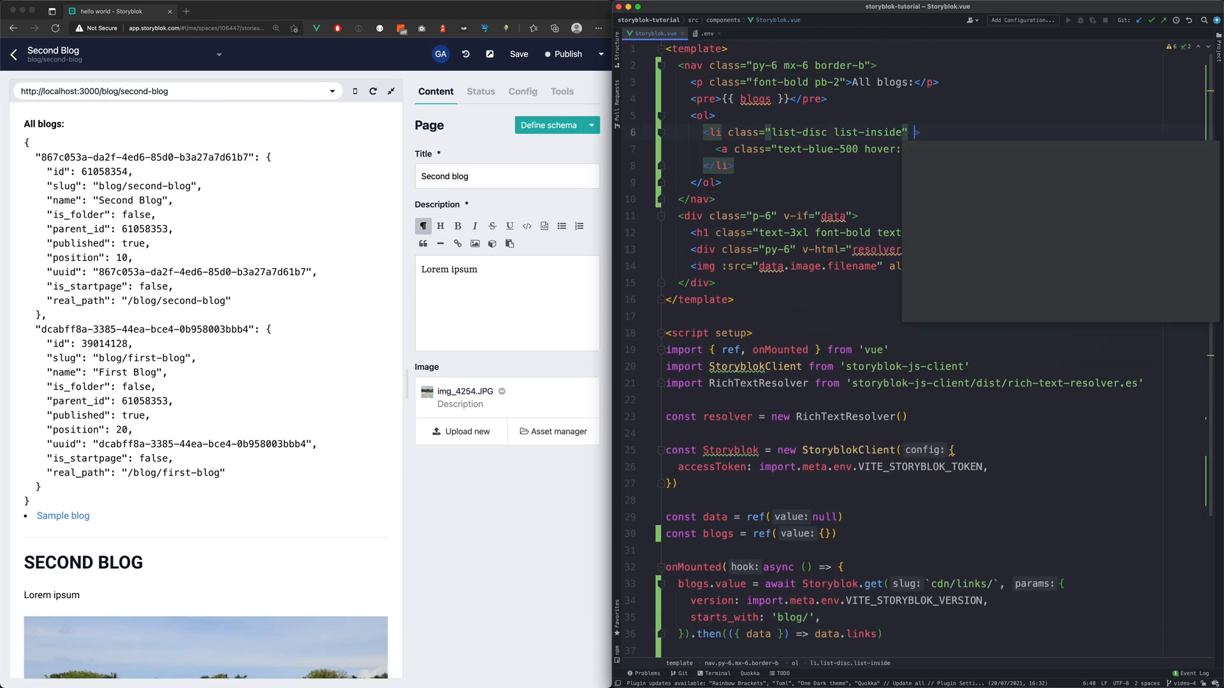
# Step: Loop the li over blogs, linking each to blog.real_path with blog.name, and save a Third Blog story
pyautogui.write('v-for="blog in blog"')
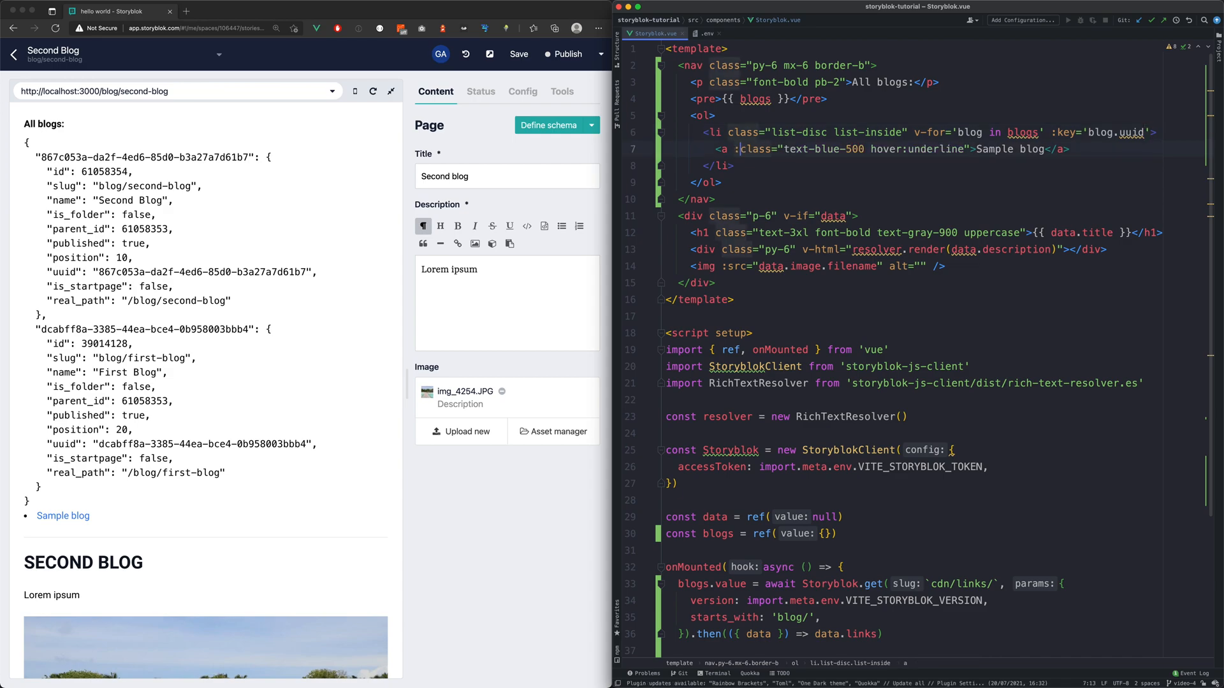
pyautogui.write(':href="blog"')
pyautogui.write('{{ blog.')
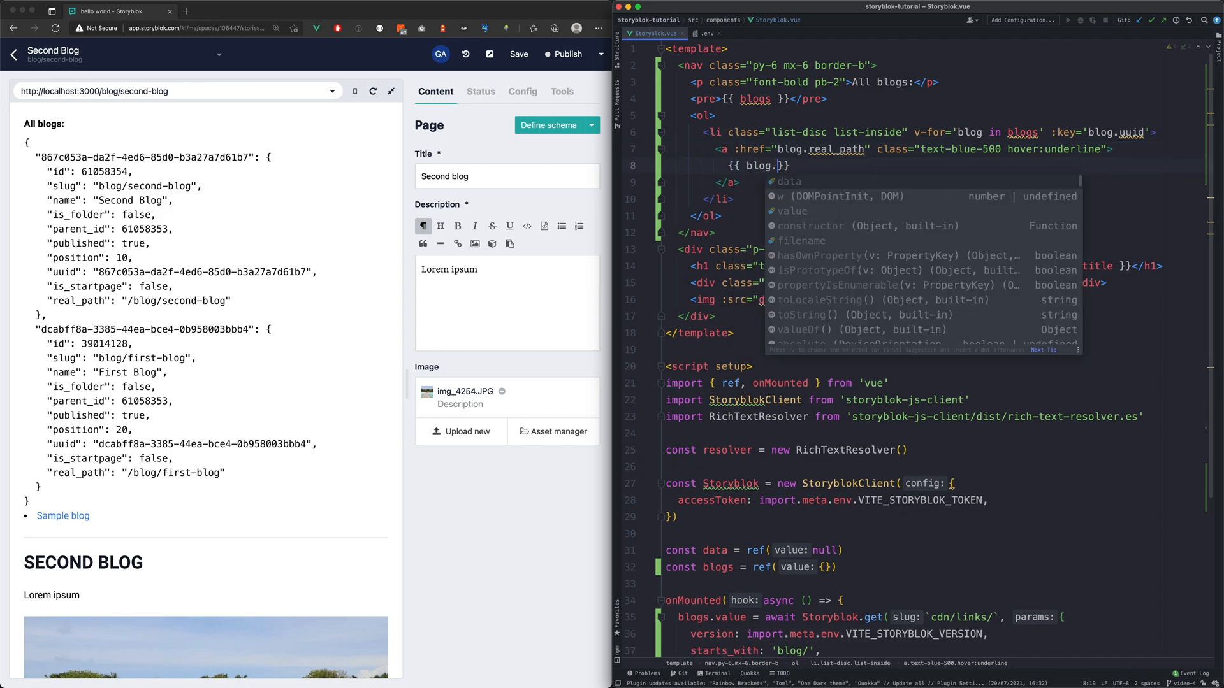
pyautogui.write('name')
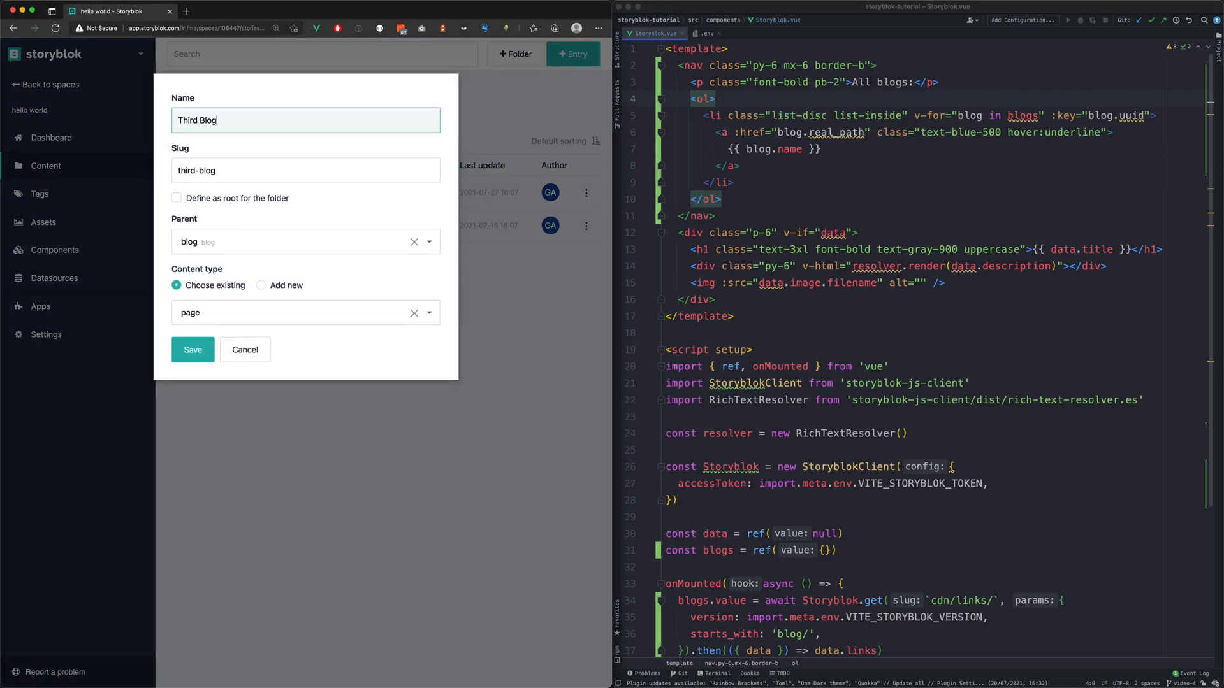
pyautogui.click(192, 348)
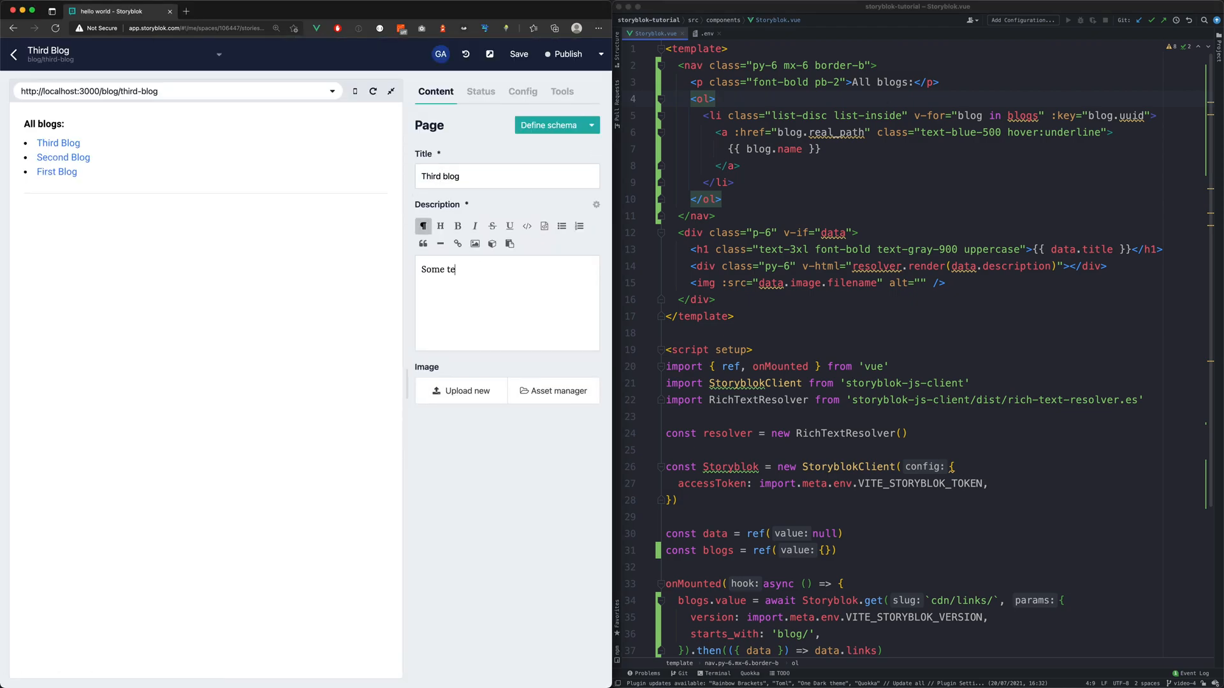
pyautogui.write('xt')
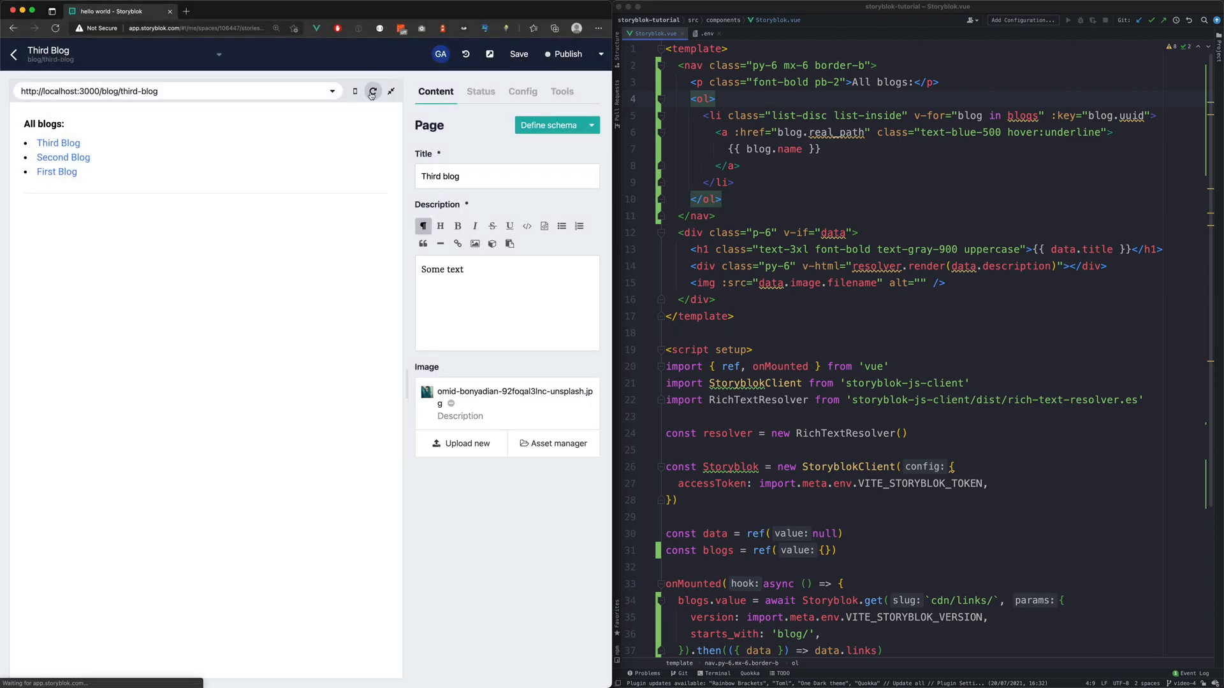
# Step: Reload the Third Blog preview and follow the Second Blog link in All blogs
pyautogui.click(372, 91)
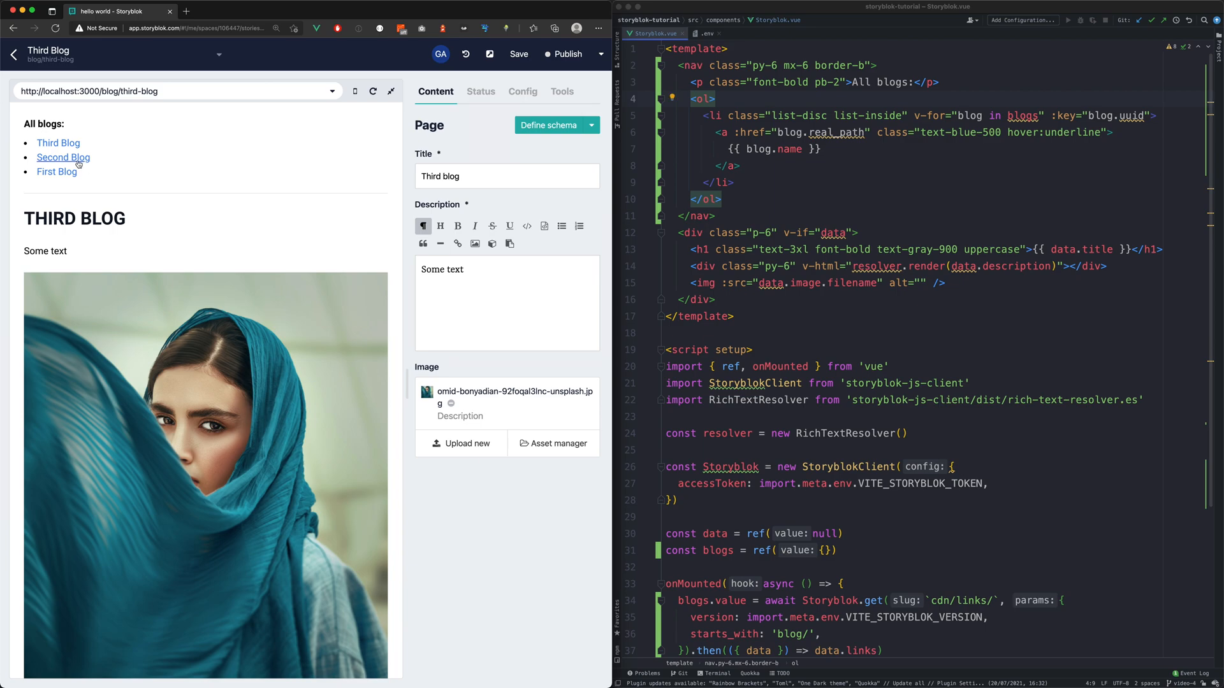
pyautogui.click(63, 157)
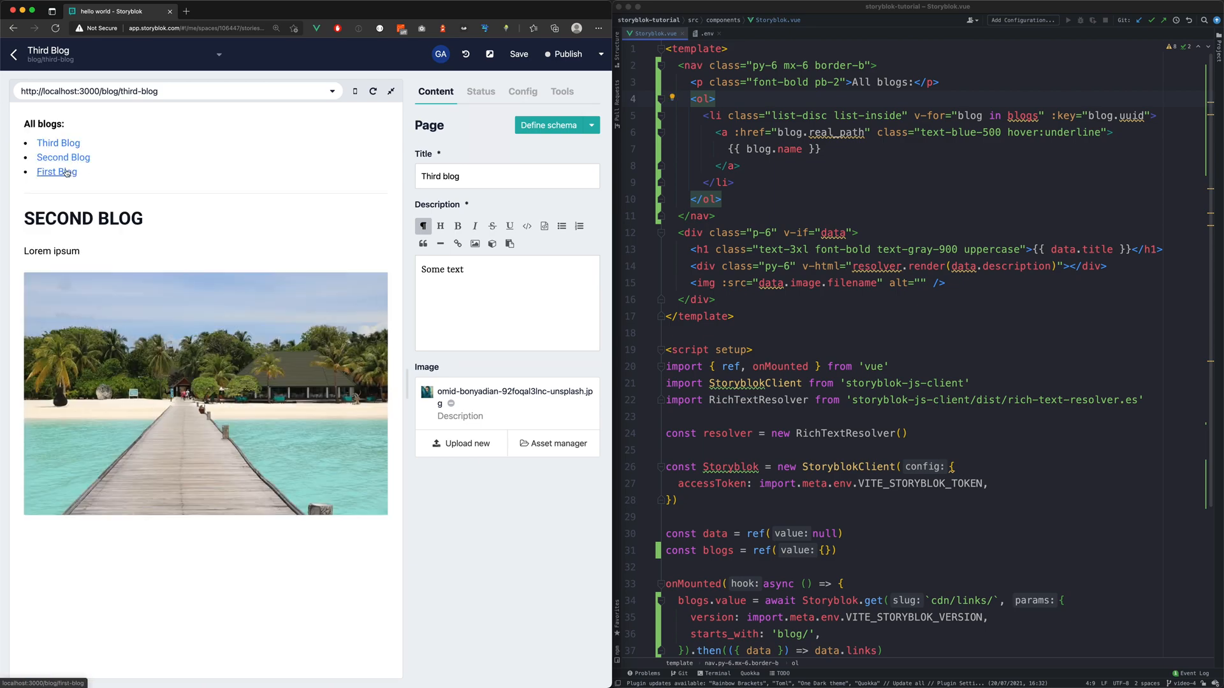